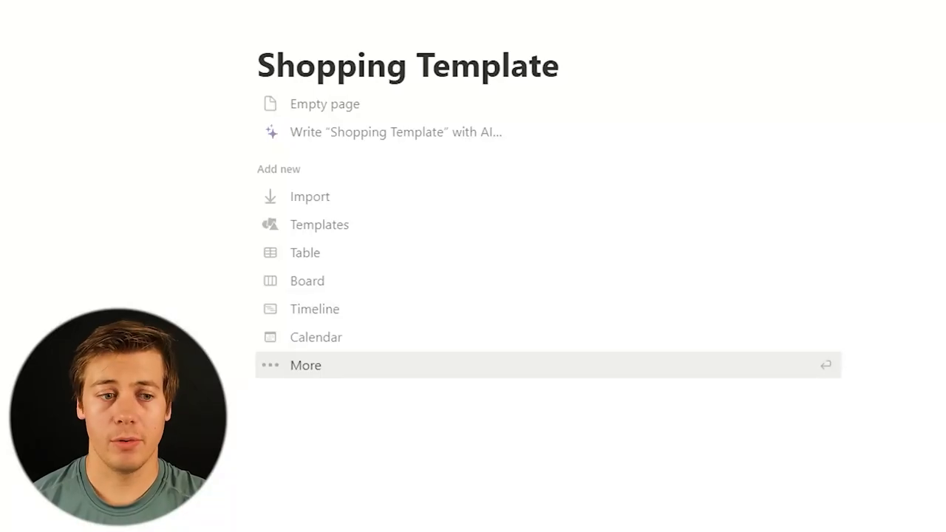
- Insert a full-page database via /database titled 'Notion Main Shopping Page'
{"action": "type", "text": "/da"}
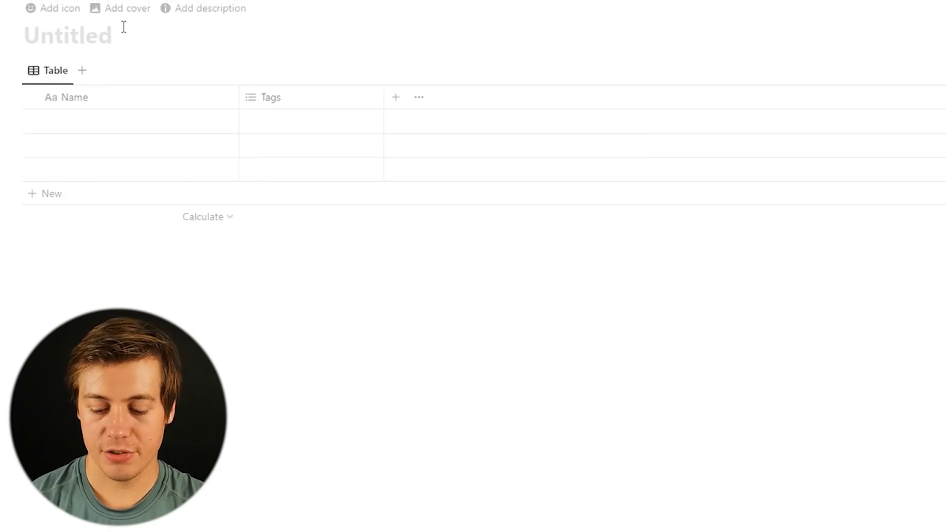
{"action": "type", "text": "Notion Ma"}
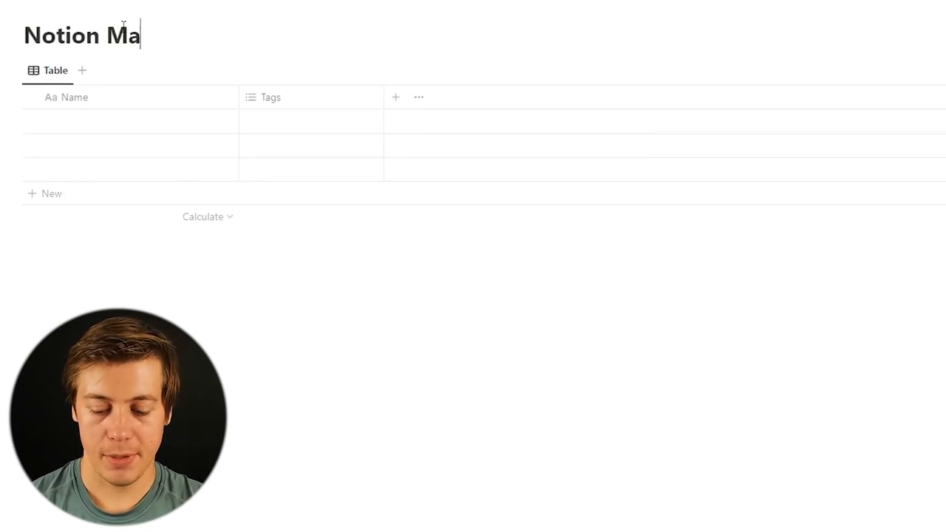
{"action": "type", "text": "in Shoppin"}
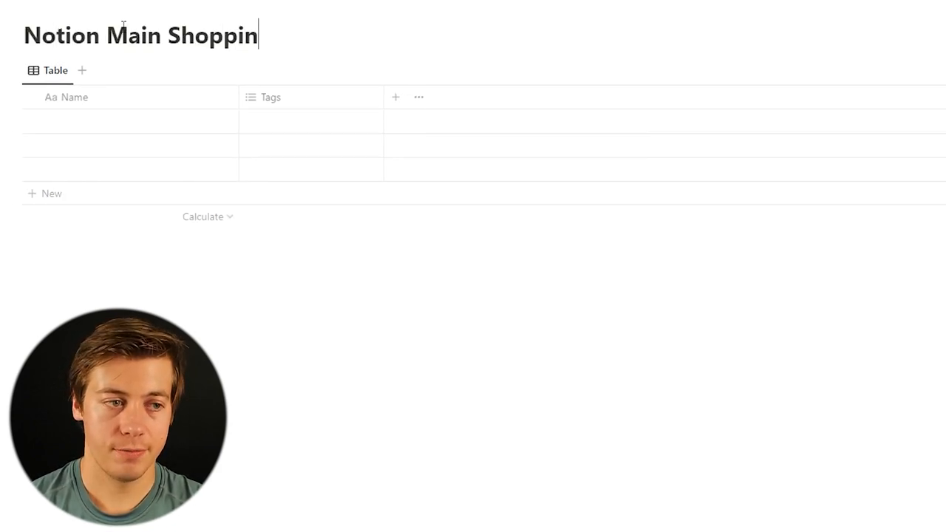
{"action": "type", "text": "g Page"}
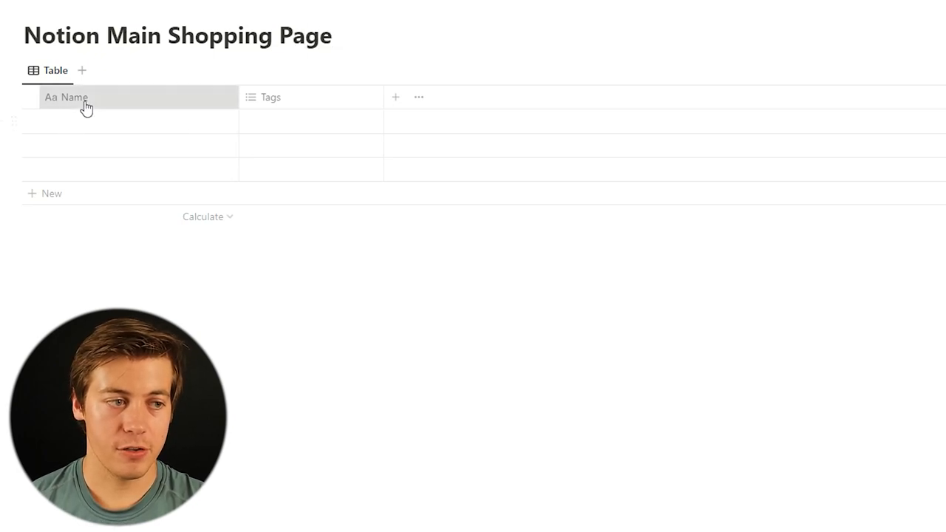
- Rename Name to Item, delete the Tags property, and add a Quantity number property
{"action": "left_click", "coordinate": [66, 97]}
{"action": "type", "text": "Item"}
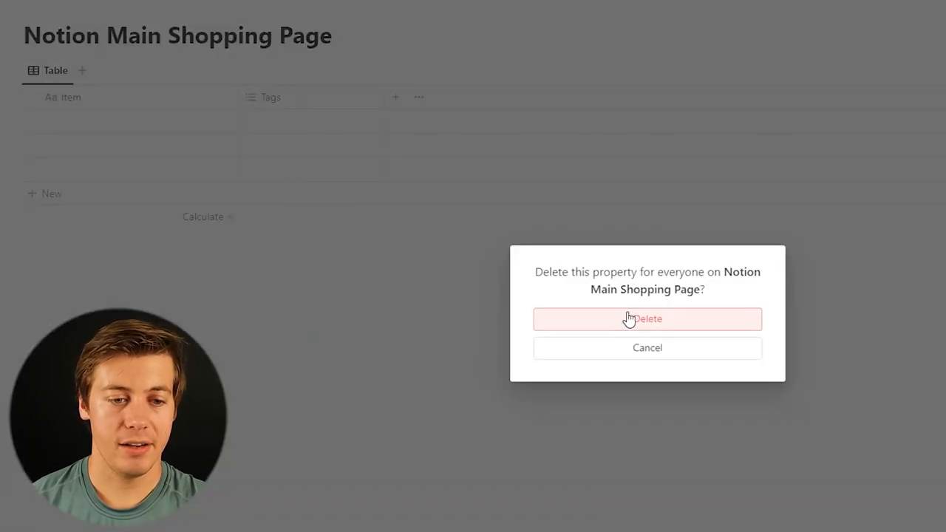
{"action": "left_click", "coordinate": [647, 318]}
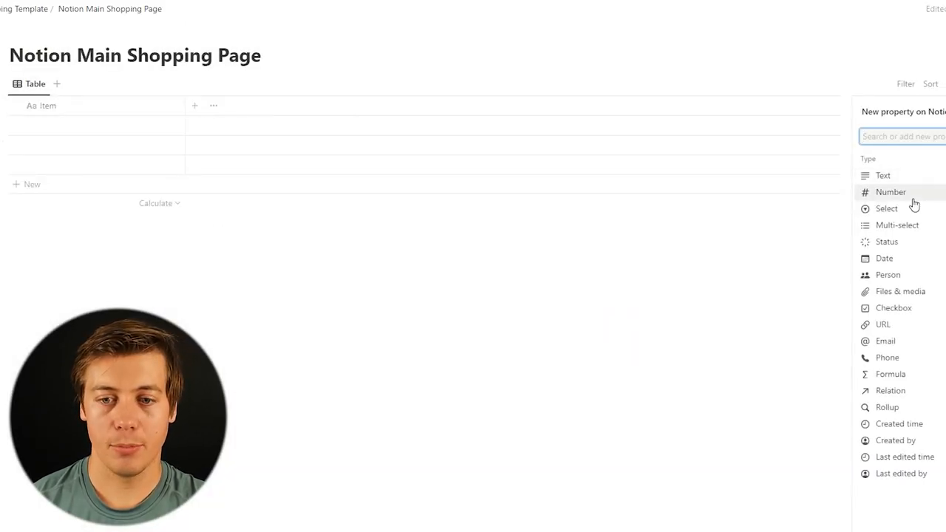
{"action": "left_click", "coordinate": [890, 192]}
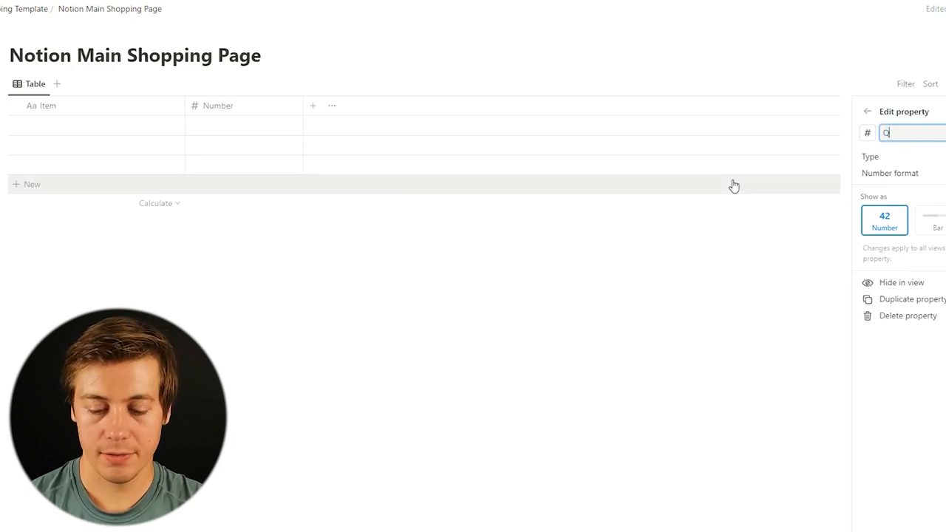
- Add a checkbox property named 'Grabbed Item'
{"action": "type", "text": "che"}
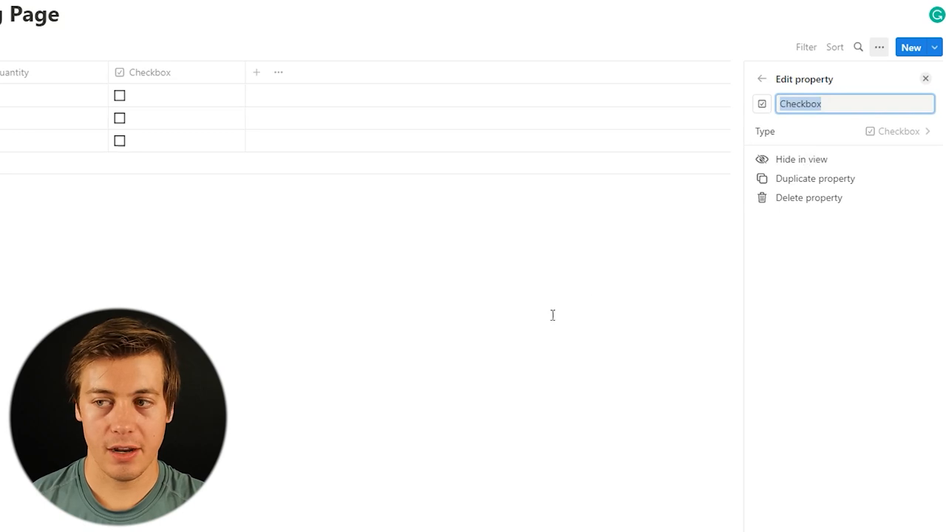
{"action": "left_click", "coordinate": [150, 72]}
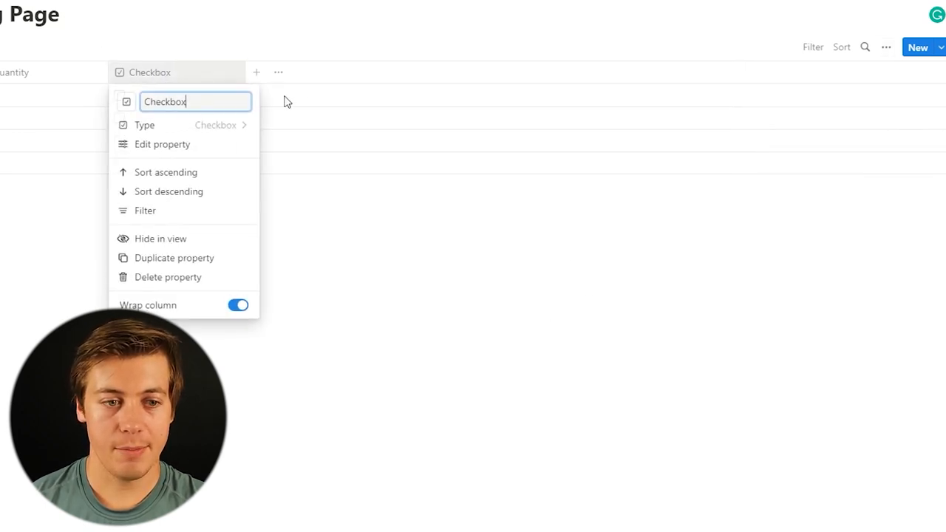
{"action": "type", "text": "G"}
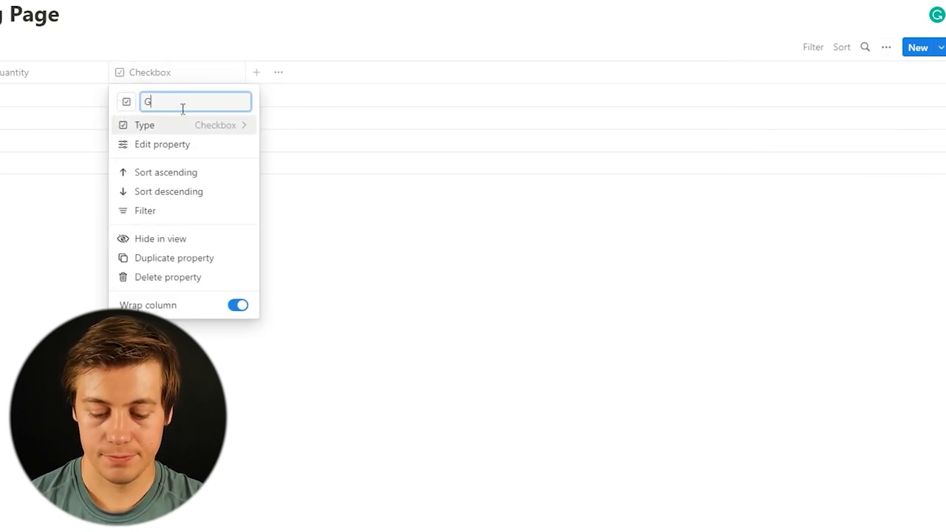
{"action": "type", "text": "rabbed Ite"}
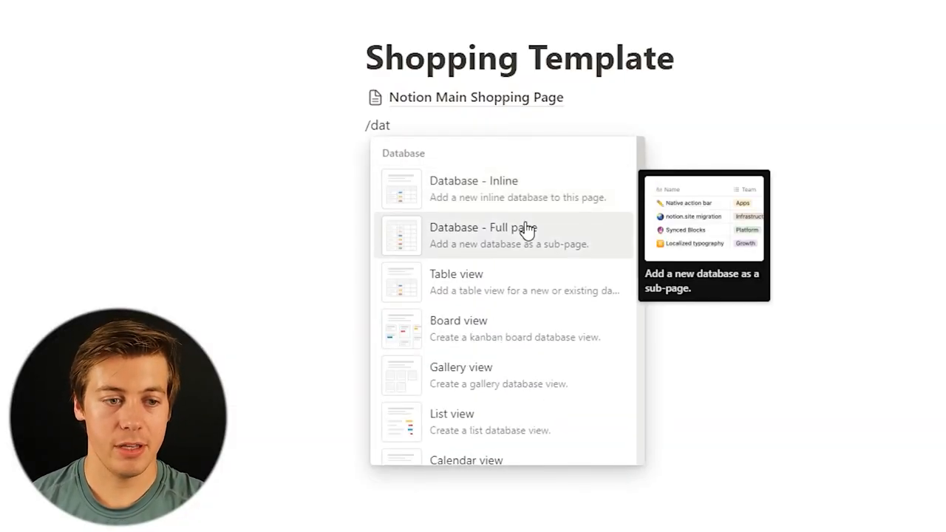
- Create full-page database 'Department Locations' with Department and Location in Store columns
{"action": "left_click", "coordinate": [483, 235]}
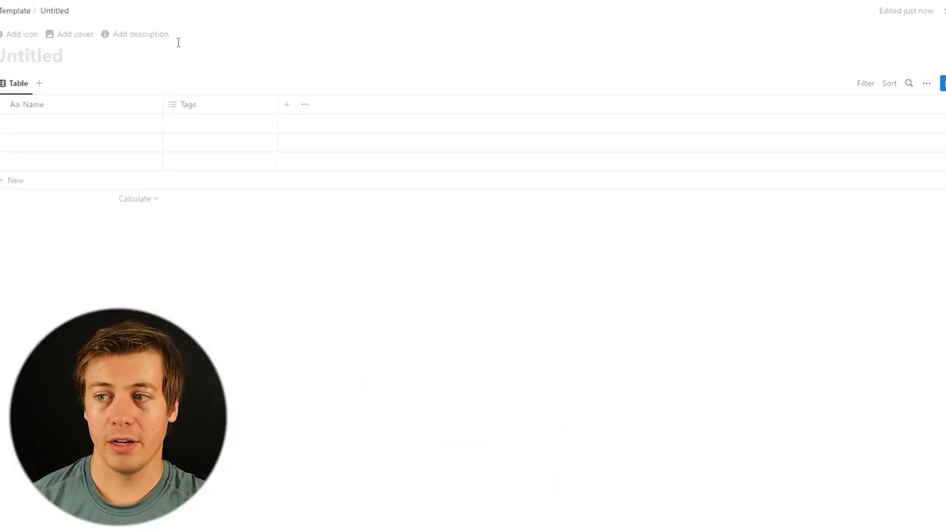
{"action": "type", "text": "Department Locations"}
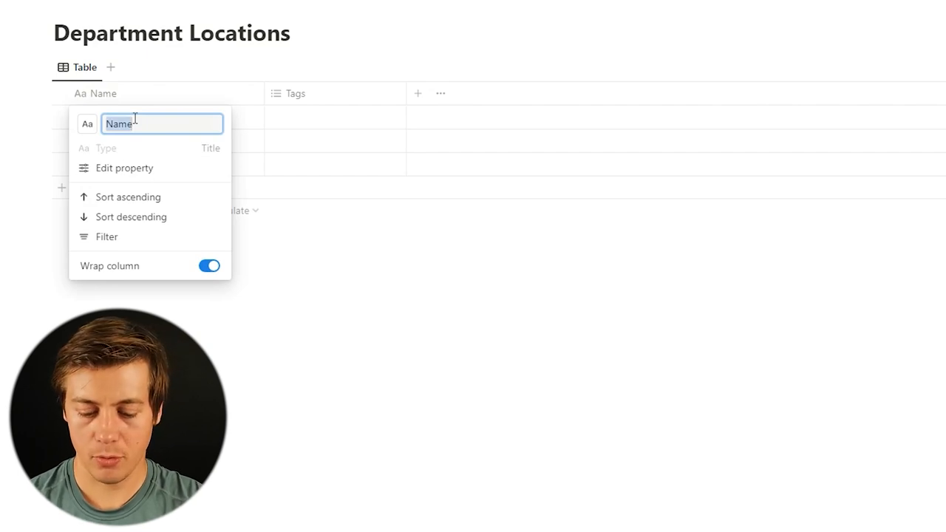
{"action": "type", "text": "Department"}
{"action": "left_click", "coordinate": [335, 94]}
{"action": "type", "text": "Location in Store"}
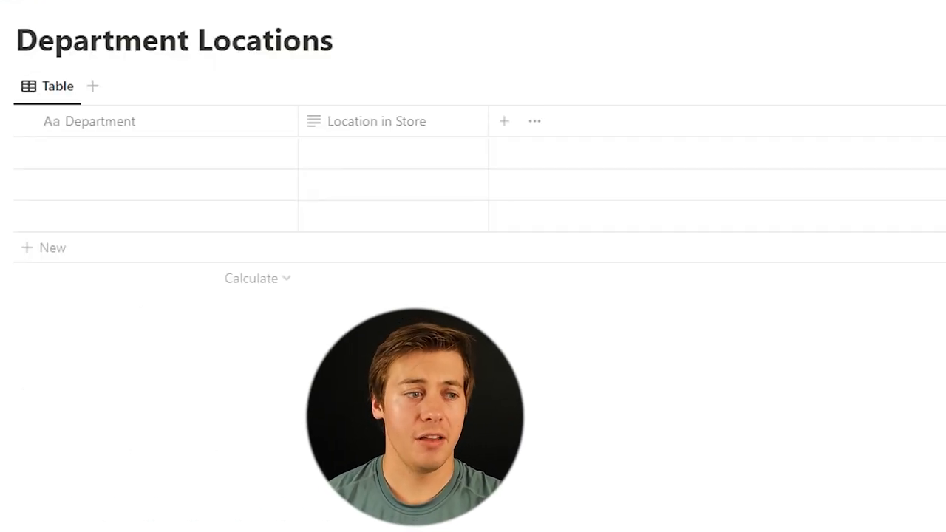
- Add rows Walmart Spices (Aisle 13) and Publix Deli (Right Store)
{"action": "left_click", "coordinate": [155, 153]}
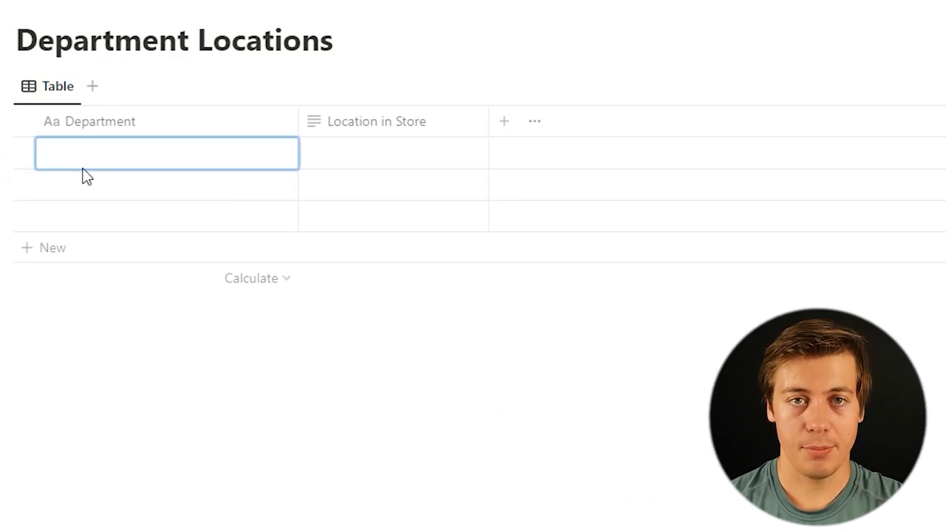
{"action": "type", "text": "Walmart Spic"}
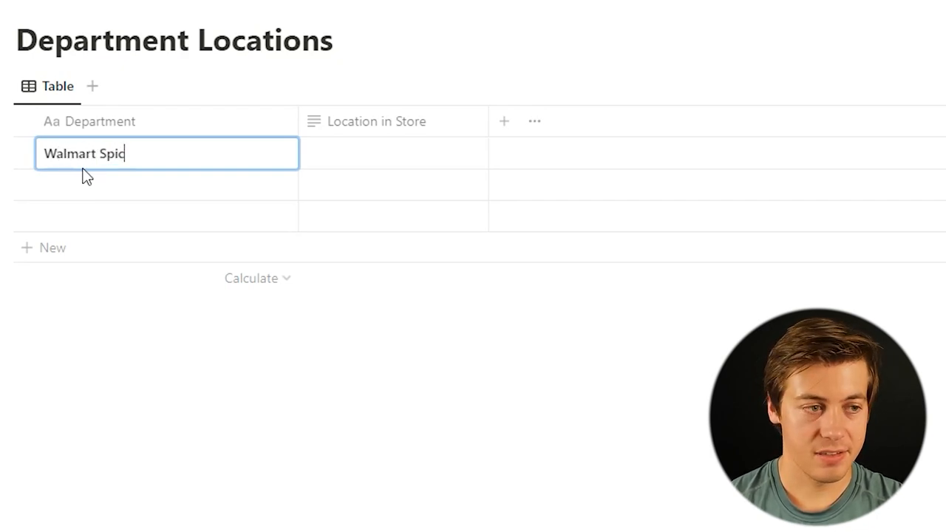
{"action": "type", "text": "es"}
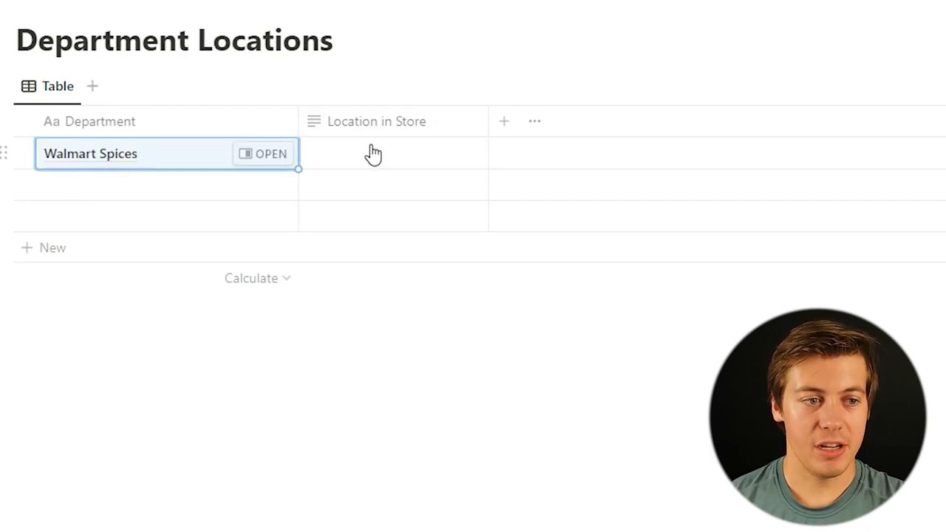
{"action": "type", "text": "Ais"}
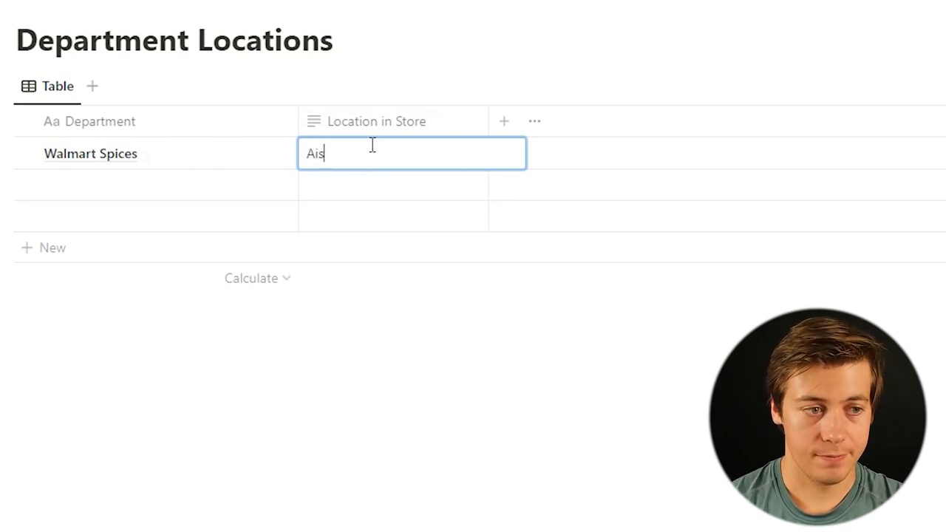
{"action": "type", "text": "le 13"}
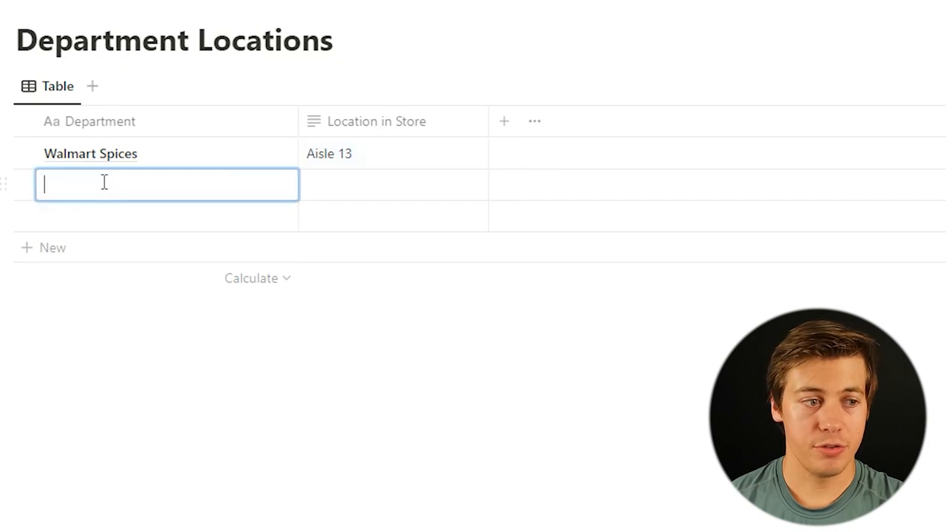
{"action": "type", "text": "Publix Deli"}
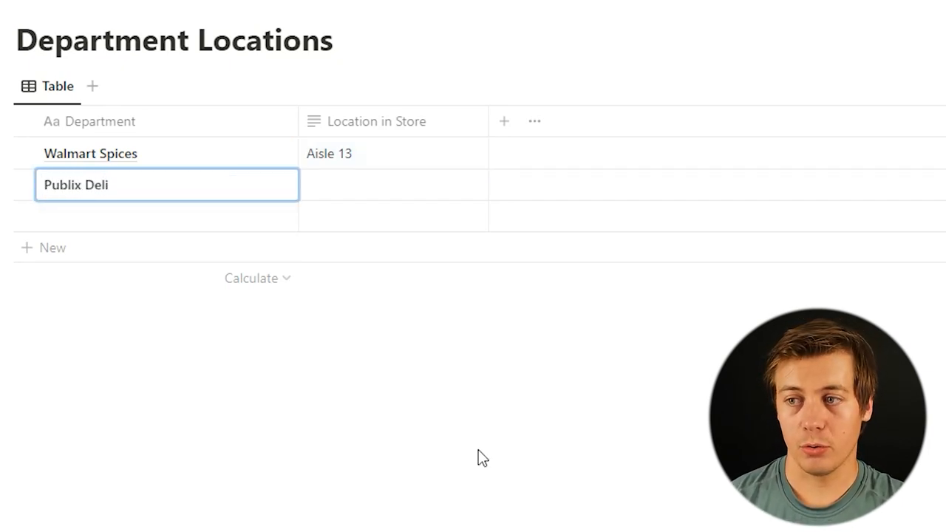
{"action": "left_click", "coordinate": [392, 185]}
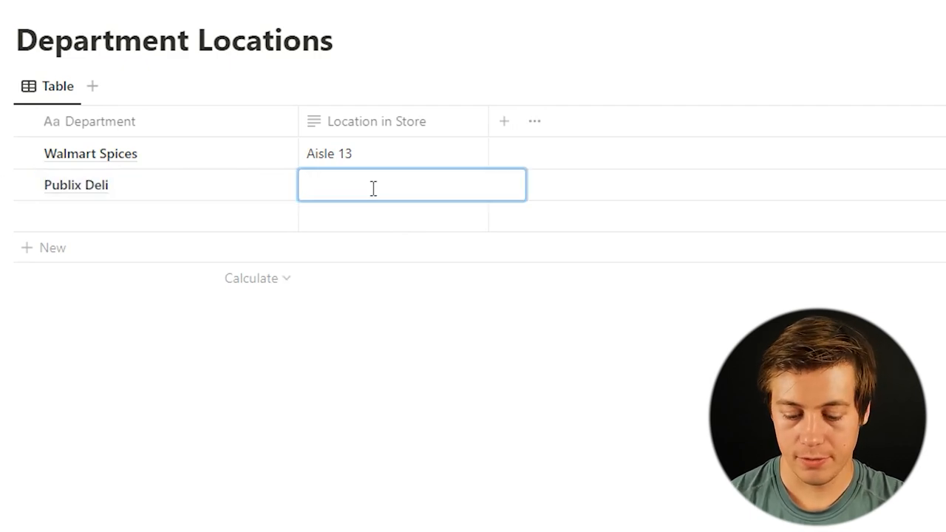
{"action": "type", "text": "Right Sto"}
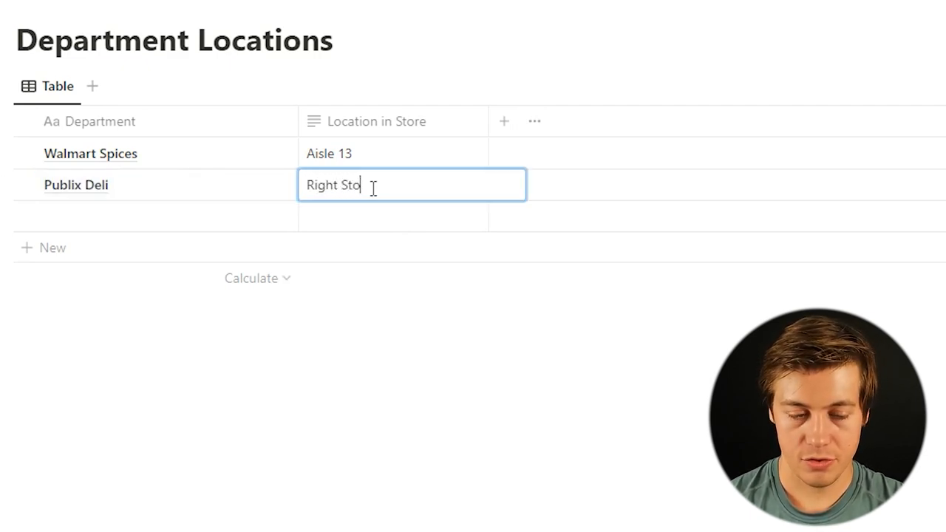
{"action": "key", "text": "Enter"}
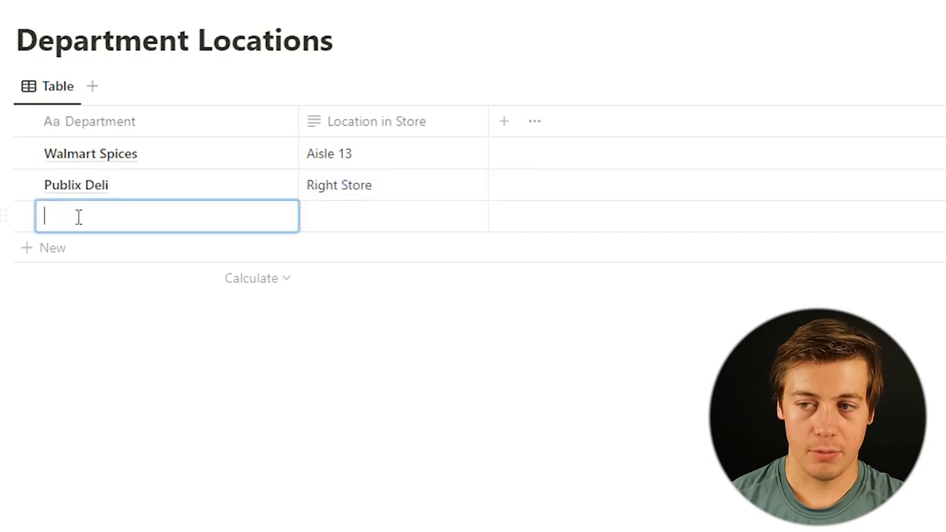
- Add rows Publix Seafood (Center Back of Store) and Dairy (Back Left)
{"action": "type", "text": "Publix Seafood"}
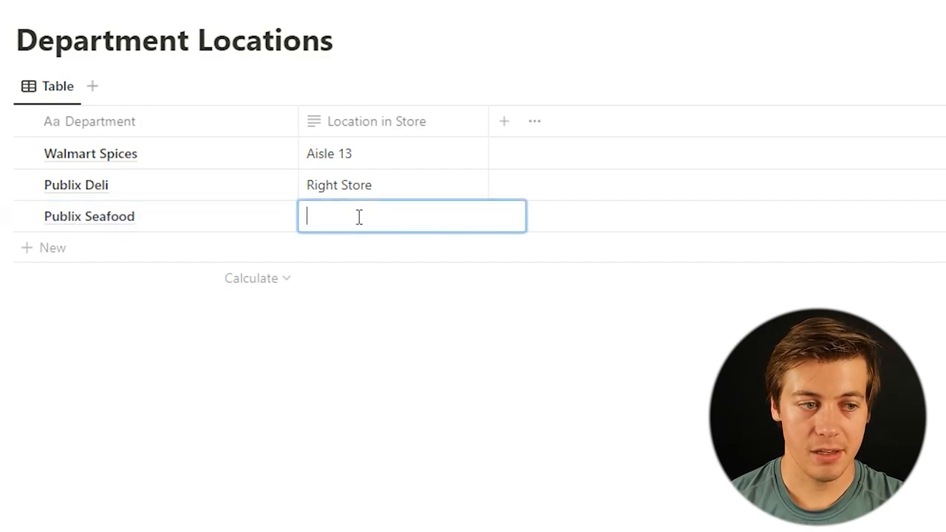
{"action": "type", "text": "Center"}
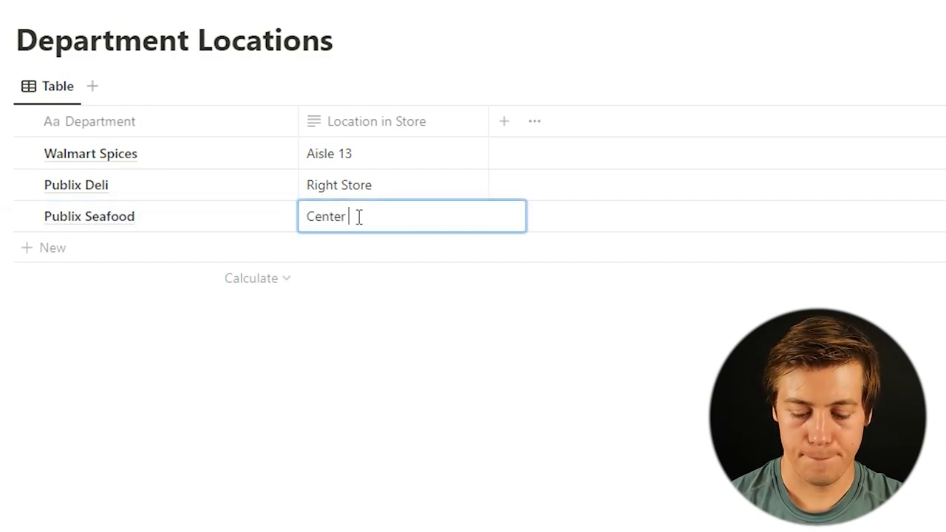
{"action": "type", "text": "Back"}
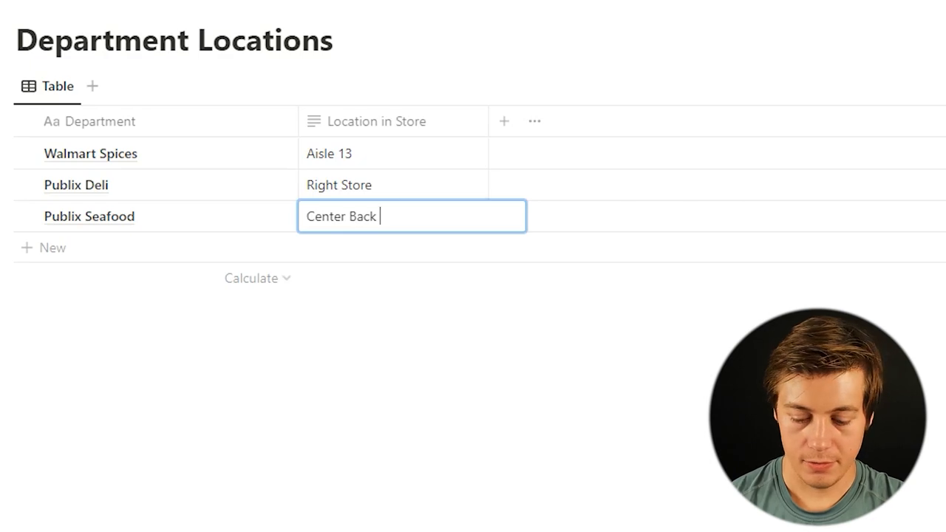
{"action": "type", "text": "of Store"}
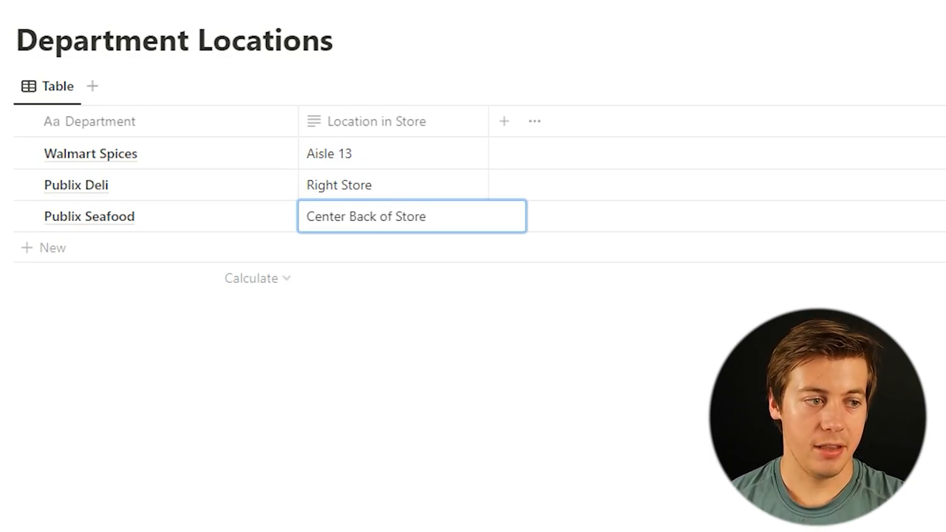
{"action": "type", "text": "Dair"}
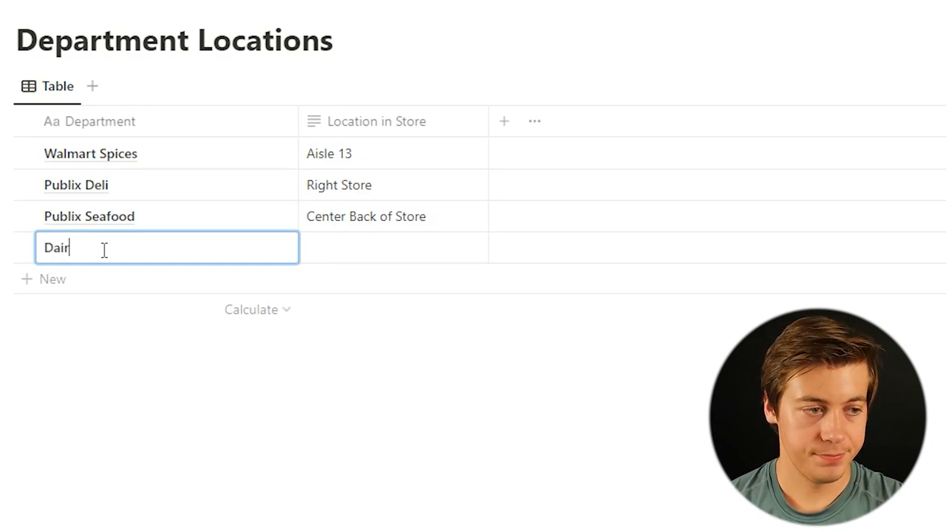
{"action": "left_click", "coordinate": [411, 248]}
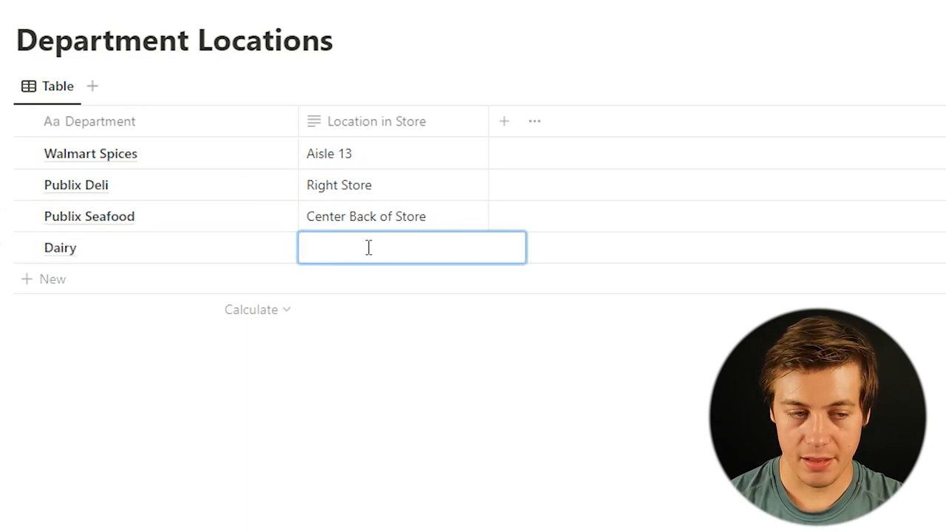
{"action": "type", "text": "Back Left"}
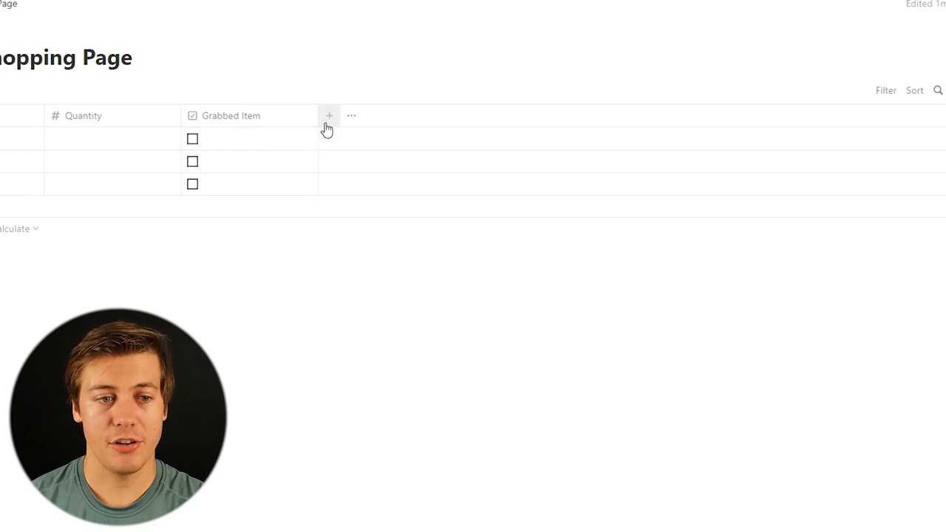
{"action": "mouse_move", "coordinate": [359, 91]}
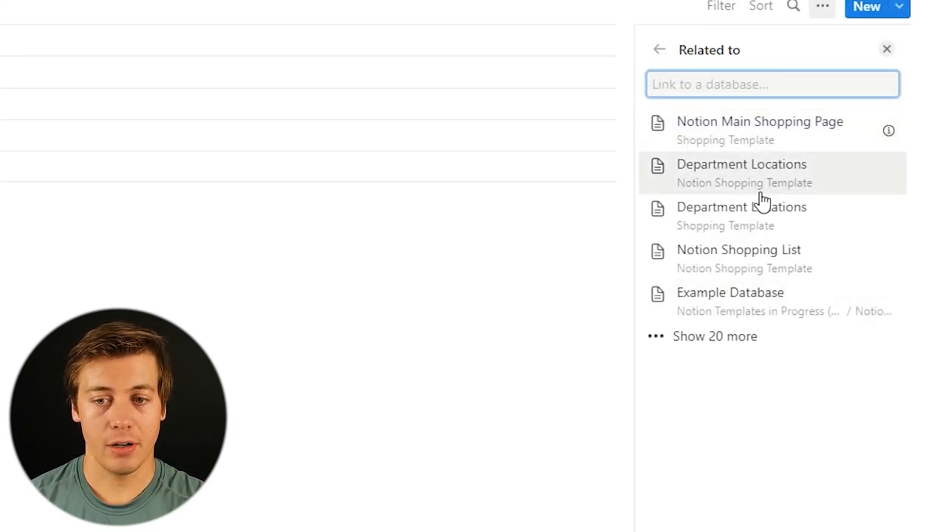
- Add a relation named Department Locations linked to the Department Locations database
{"action": "left_click", "coordinate": [741, 173]}
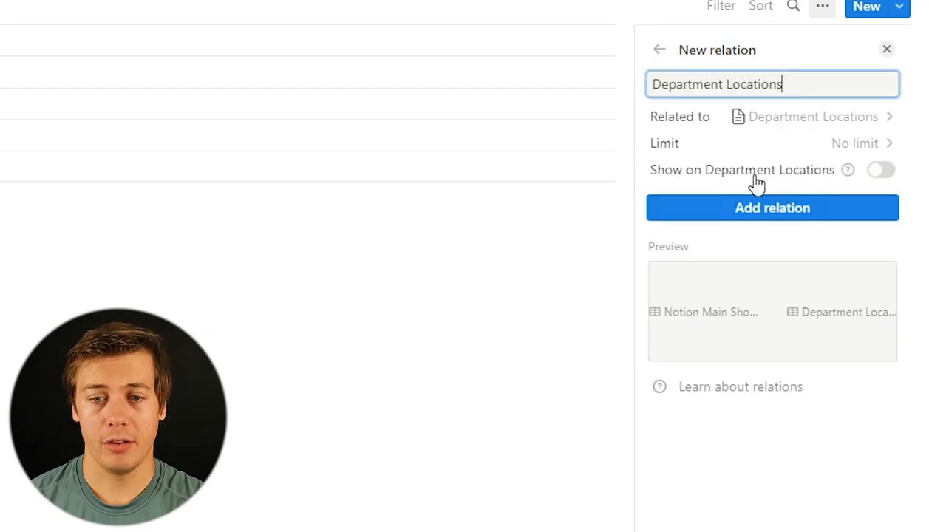
{"action": "mouse_move", "coordinate": [687, 122]}
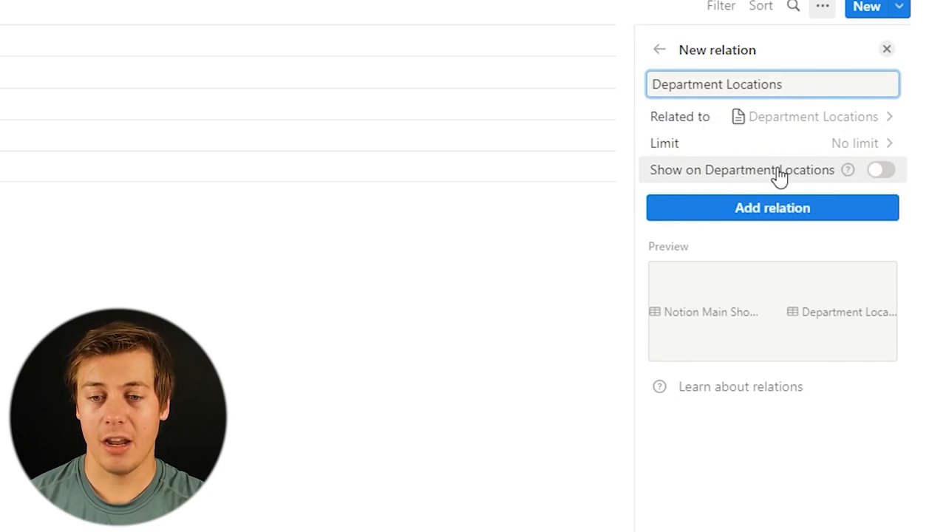
{"action": "left_click", "coordinate": [772, 208]}
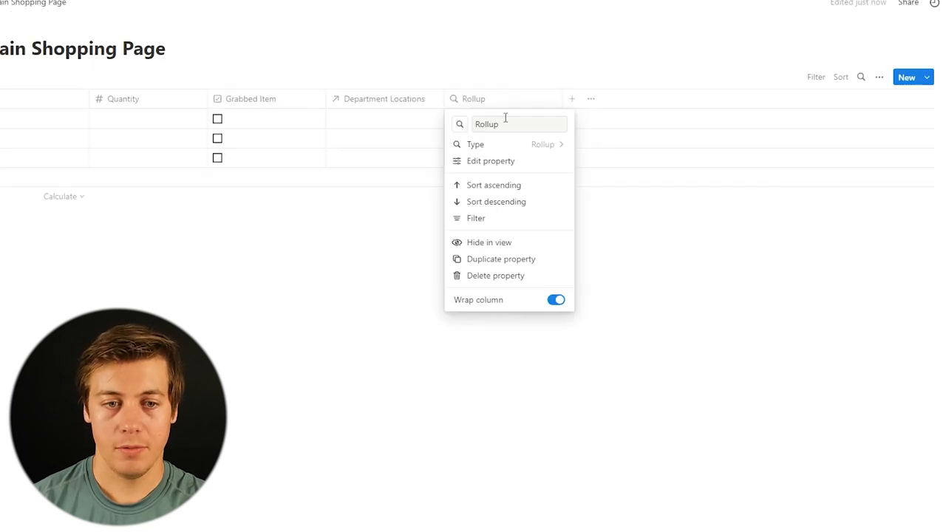
- Rename the relation to Department, name the rollup Location, and add a Date property
{"action": "left_click", "coordinate": [517, 123]}
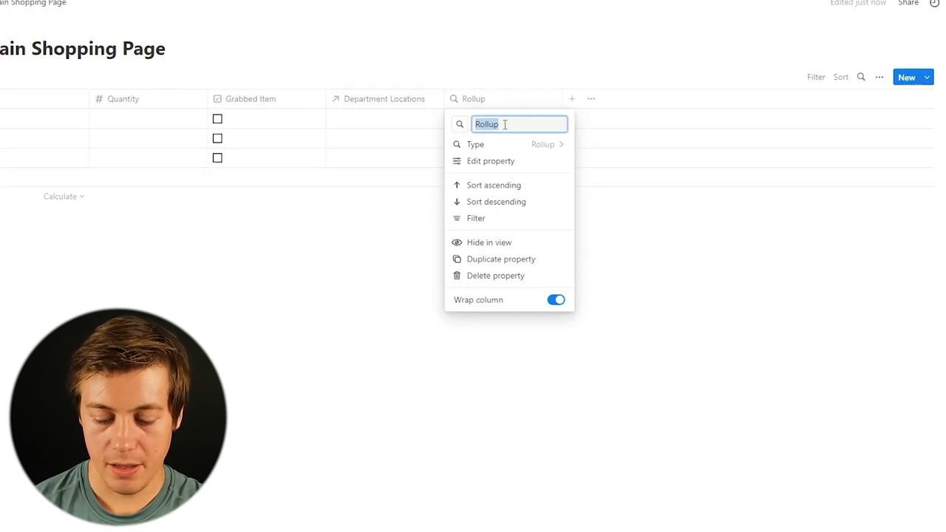
{"action": "type", "text": "Location"}
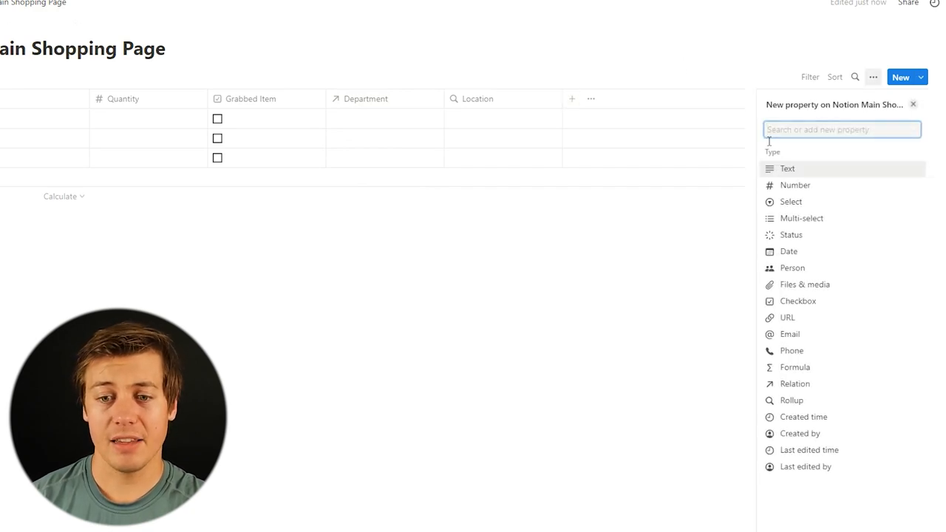
{"action": "left_click", "coordinate": [788, 251]}
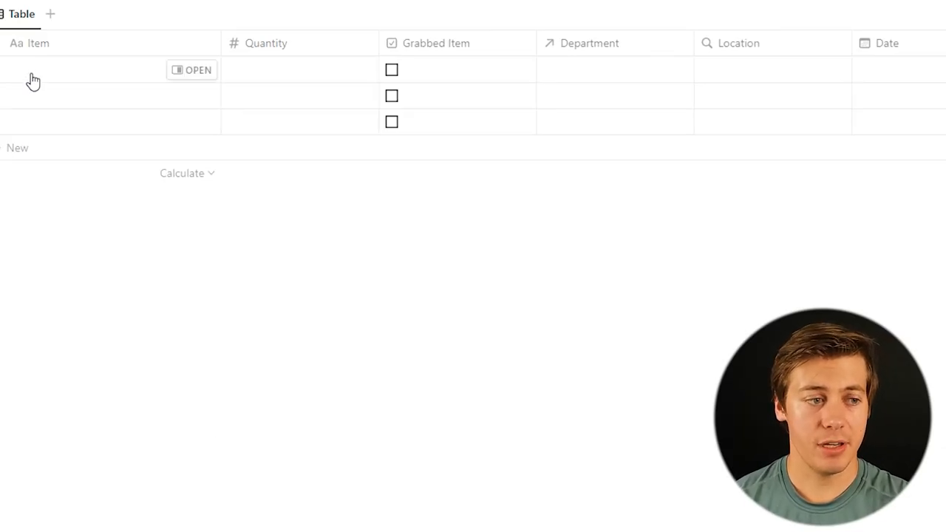
- Add Popcorn Chicken linked to Publix Deli, and link Lobster Tails to Publix Seafood
{"action": "type", "text": "Popcorn Chicken"}
{"action": "type", "text": "2"}
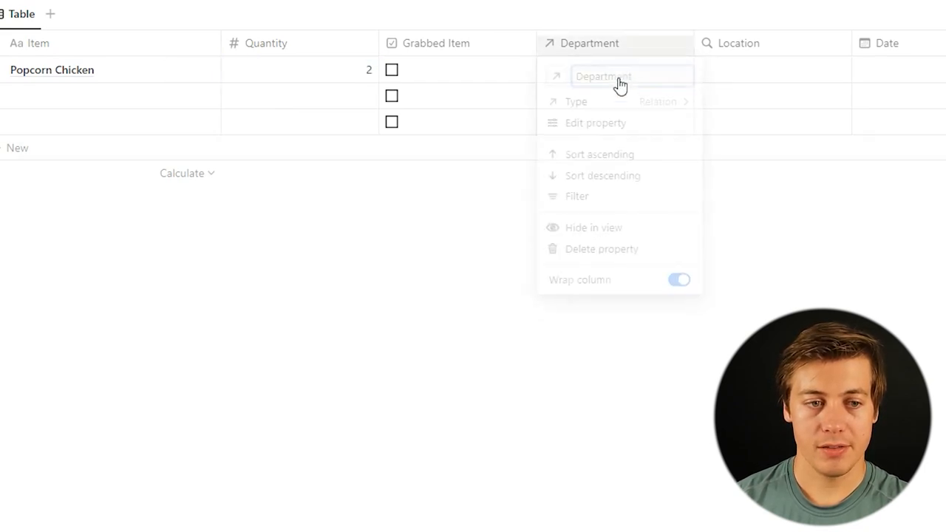
{"action": "left_click", "coordinate": [603, 76]}
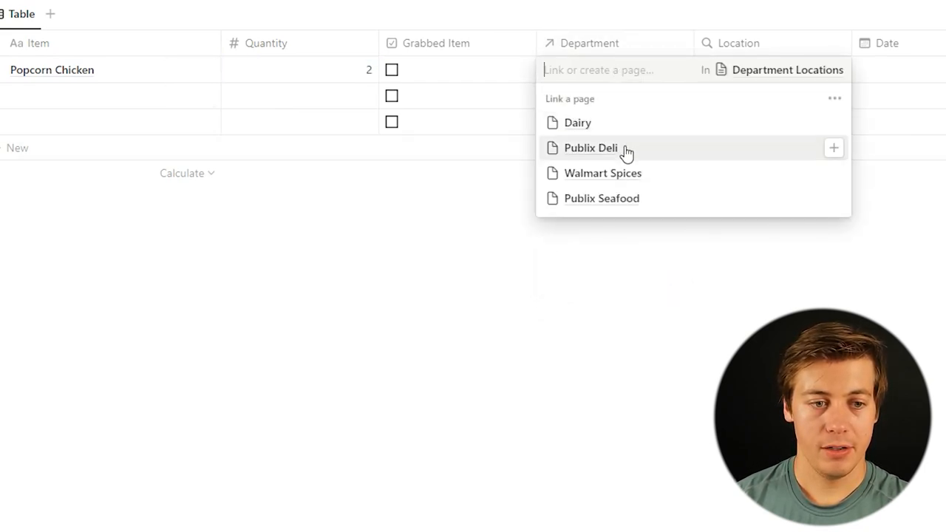
{"action": "left_click", "coordinate": [589, 147]}
{"action": "type", "text": "Lobster Tails"}
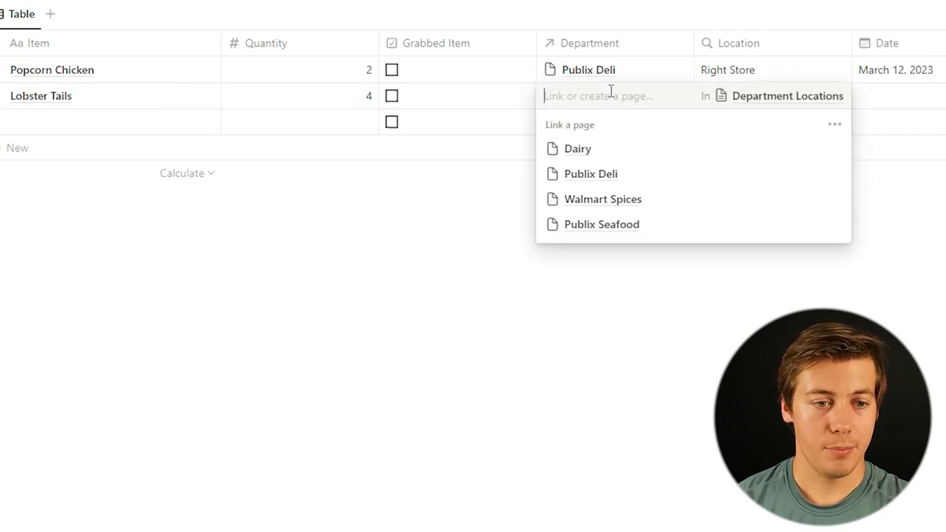
{"action": "left_click", "coordinate": [601, 224]}
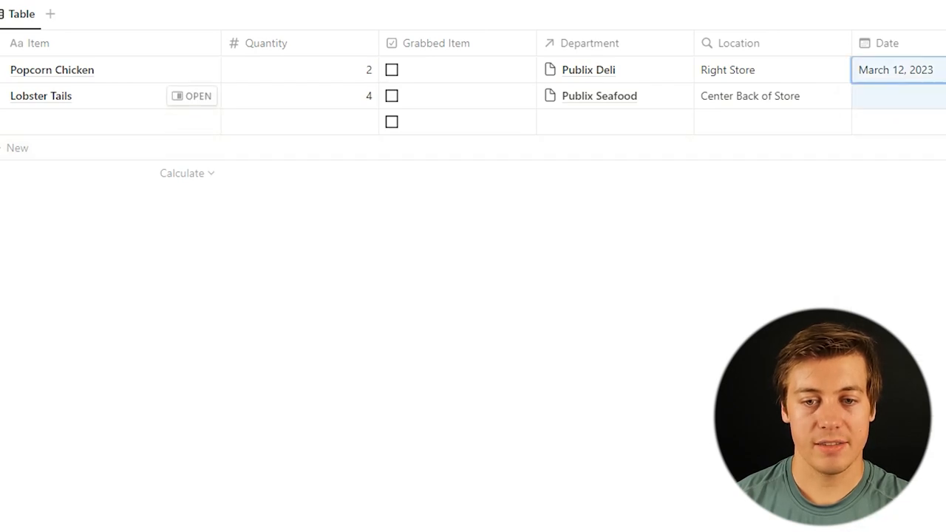
- Add Garlic Powder linked to Walmart Spices and set its shopping date
{"action": "type", "text": "Garlic Powd"}
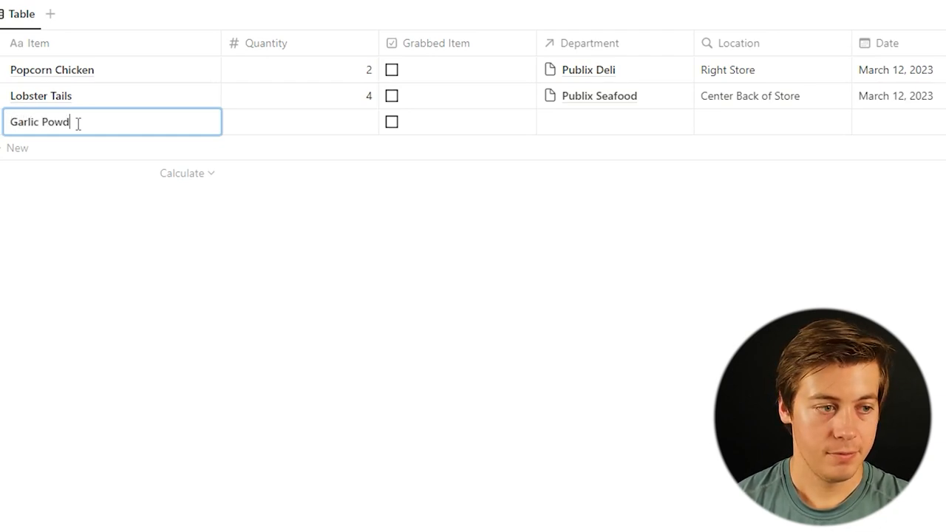
{"action": "left_click", "coordinate": [299, 122]}
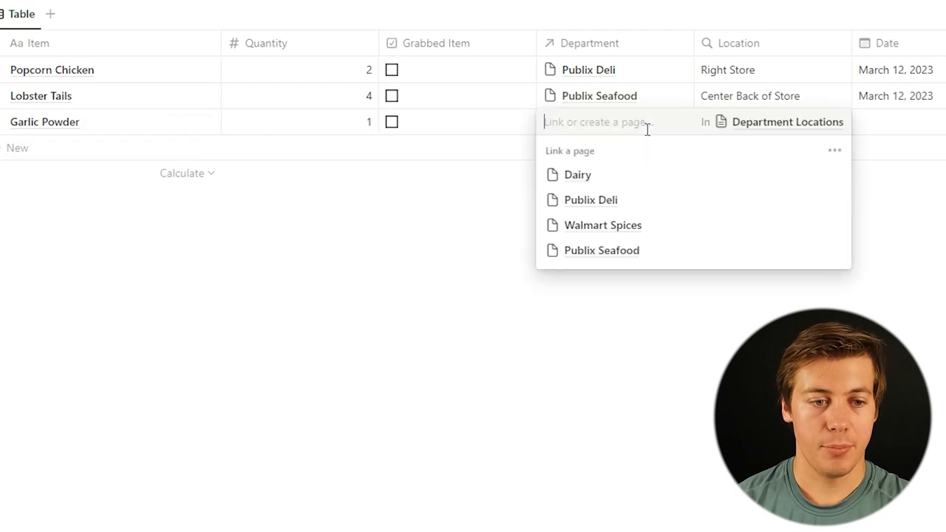
{"action": "left_click", "coordinate": [603, 225]}
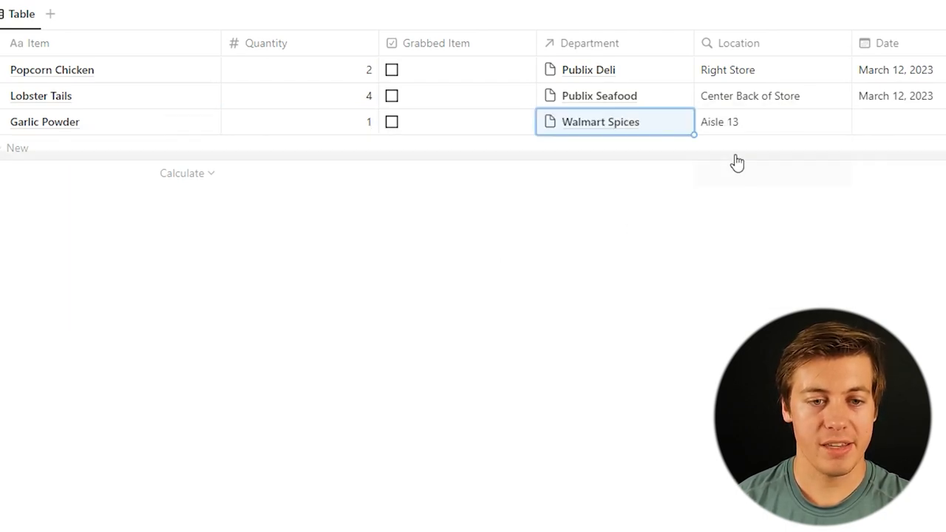
{"action": "left_click", "coordinate": [898, 122]}
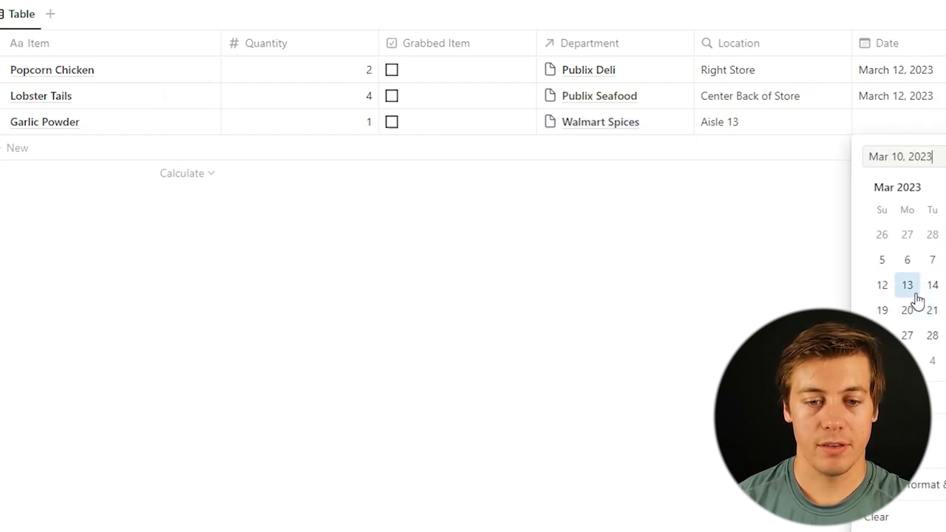
{"action": "left_click", "coordinate": [932, 285]}
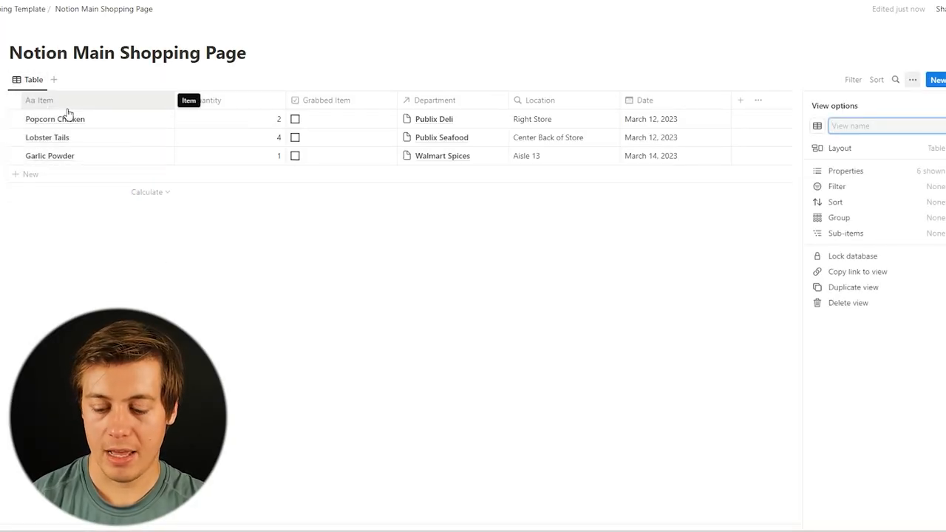
- Rename the table view to 'To Buy' and duplicate it as 'Purchased'
{"action": "type", "text": "To Buy"}
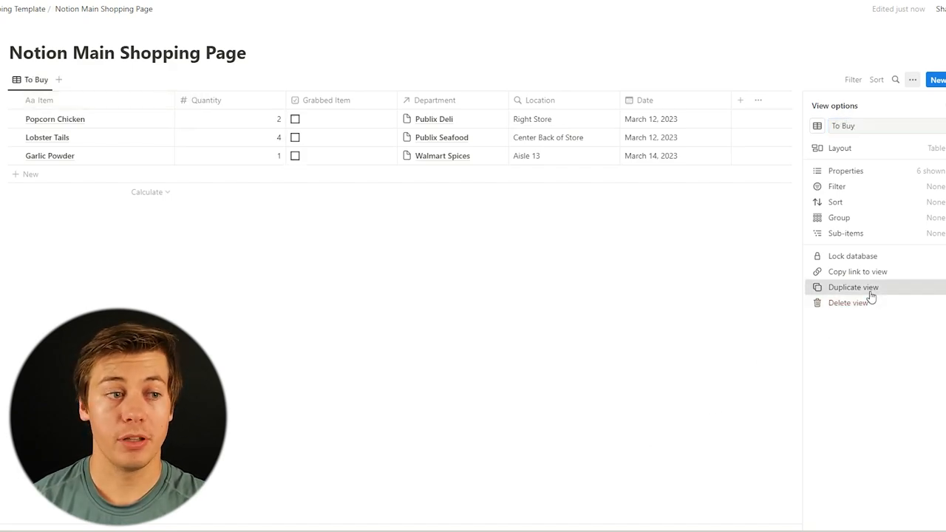
{"action": "left_click", "coordinate": [853, 287]}
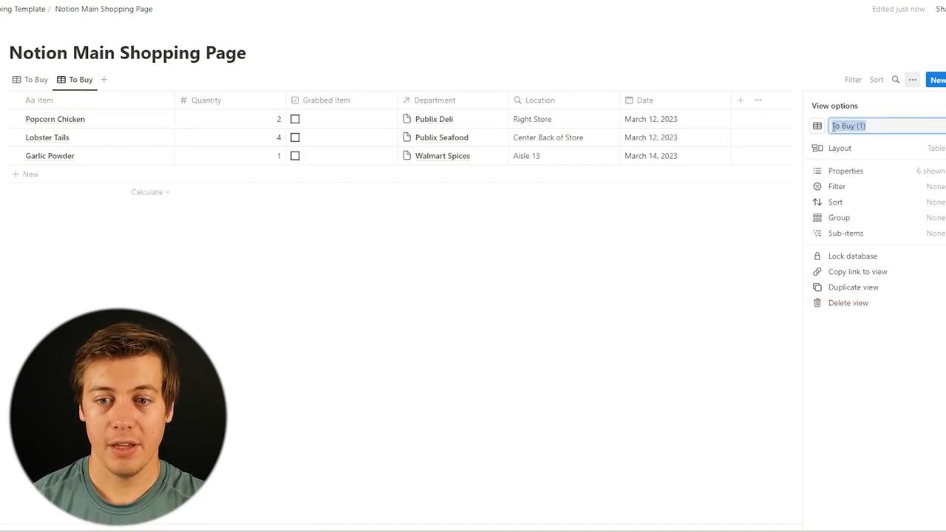
{"action": "type", "text": "Purchased"}
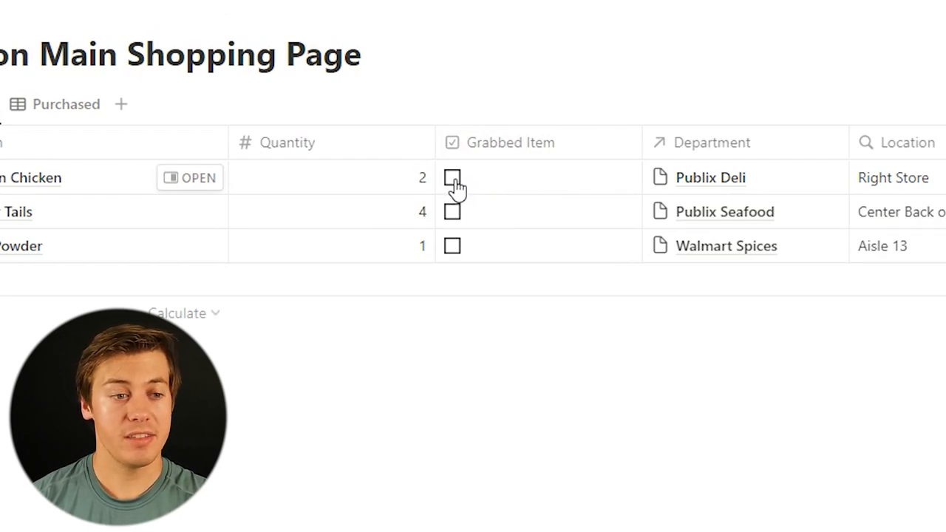
- Filter Purchased to Grabbed Item checked and To Buy to unchecked, testing with checkboxes
{"action": "left_click", "coordinate": [452, 177]}
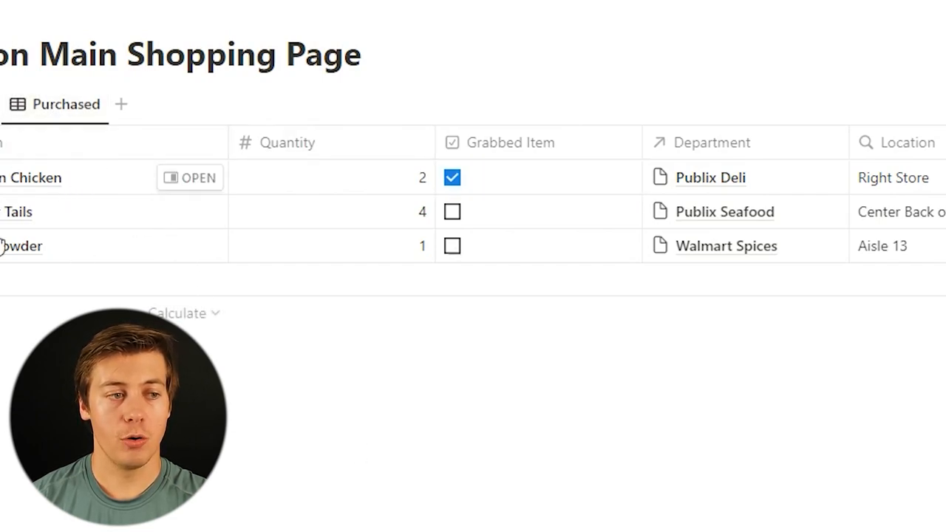
{"action": "left_click", "coordinate": [452, 178]}
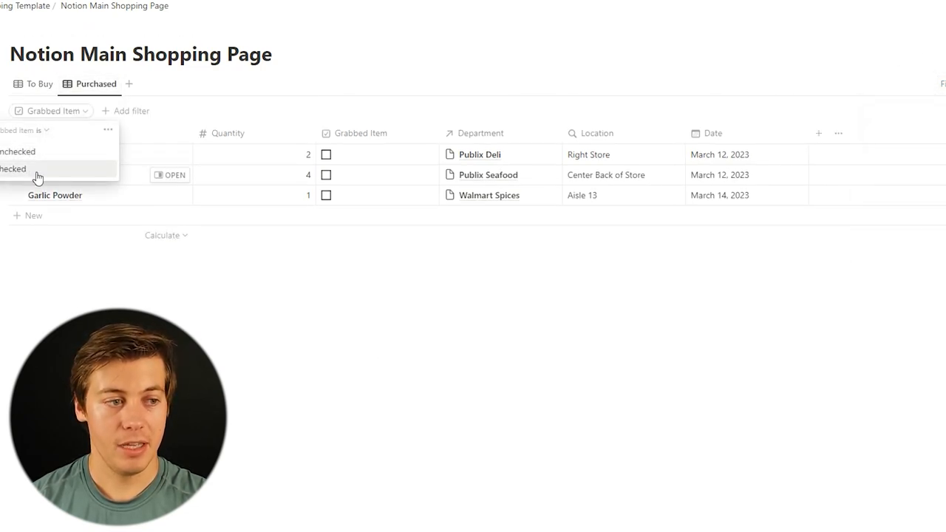
{"action": "left_click", "coordinate": [39, 83]}
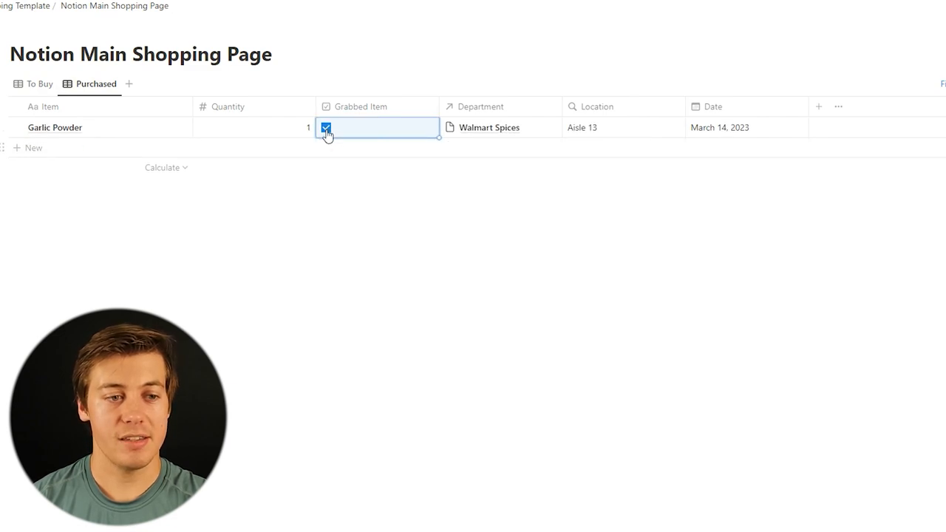
{"action": "left_click", "coordinate": [39, 83]}
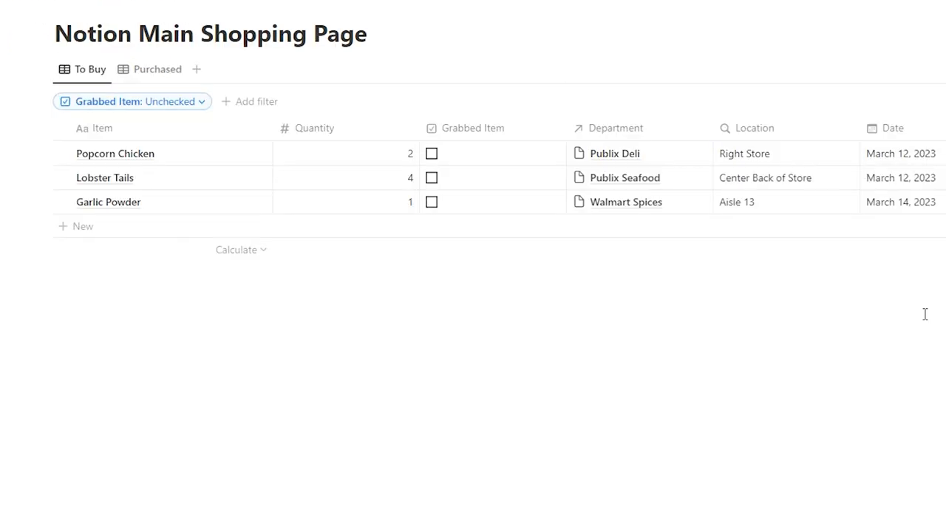
{"action": "mouse_move", "coordinate": [219, 401]}
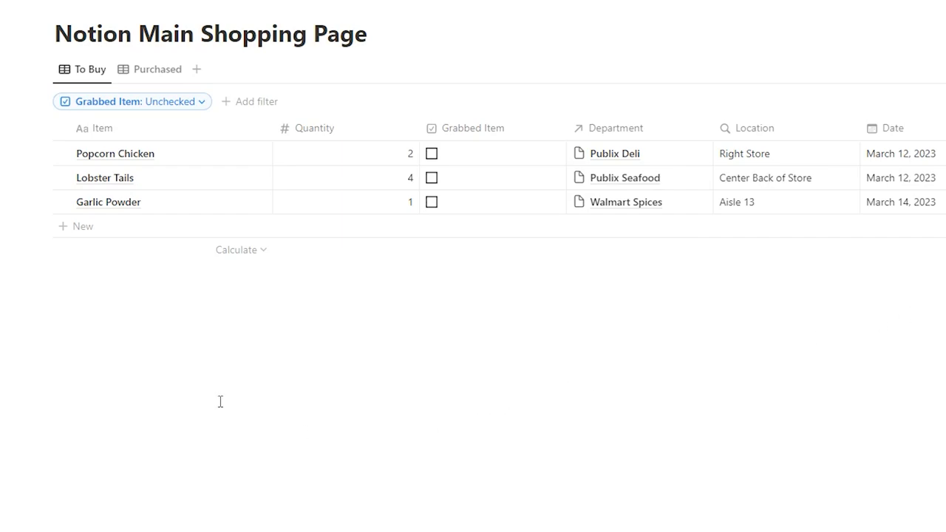
{"action": "mouse_move", "coordinate": [613, 155]}
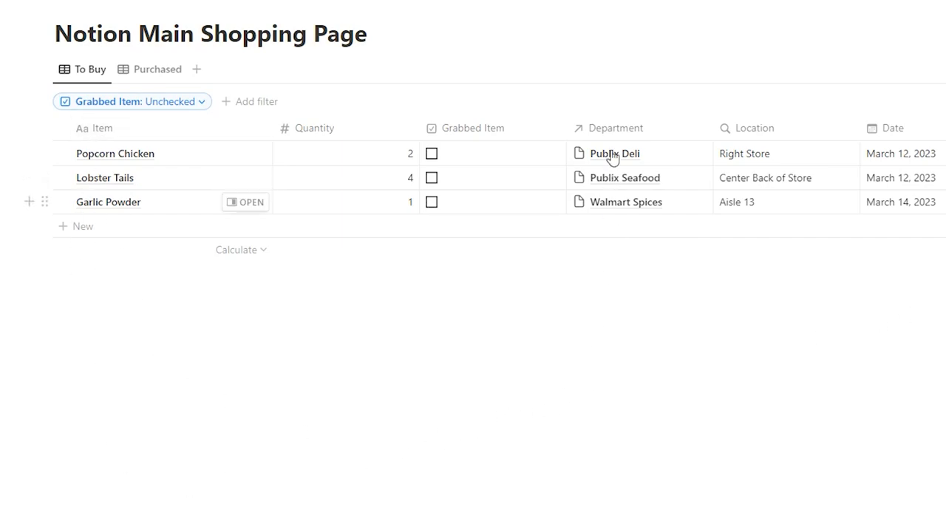
{"action": "mouse_move", "coordinate": [784, 128]}
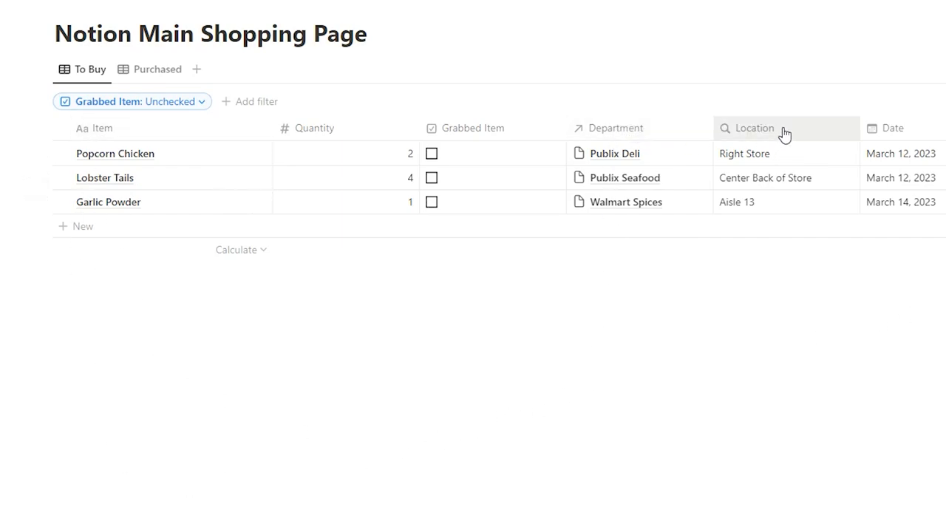
- Sort the To Buy view ascending by the Location rollup column
{"action": "left_click", "coordinate": [754, 128]}
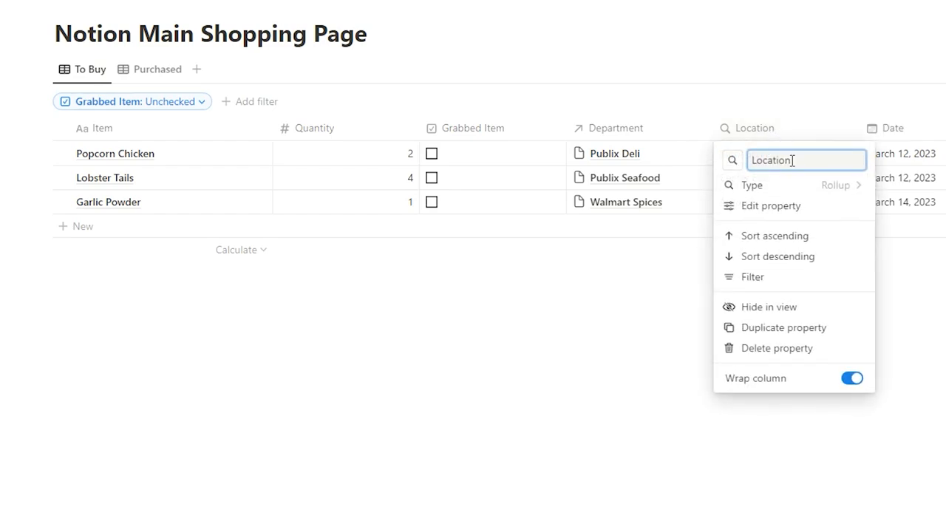
{"action": "left_click", "coordinate": [774, 235]}
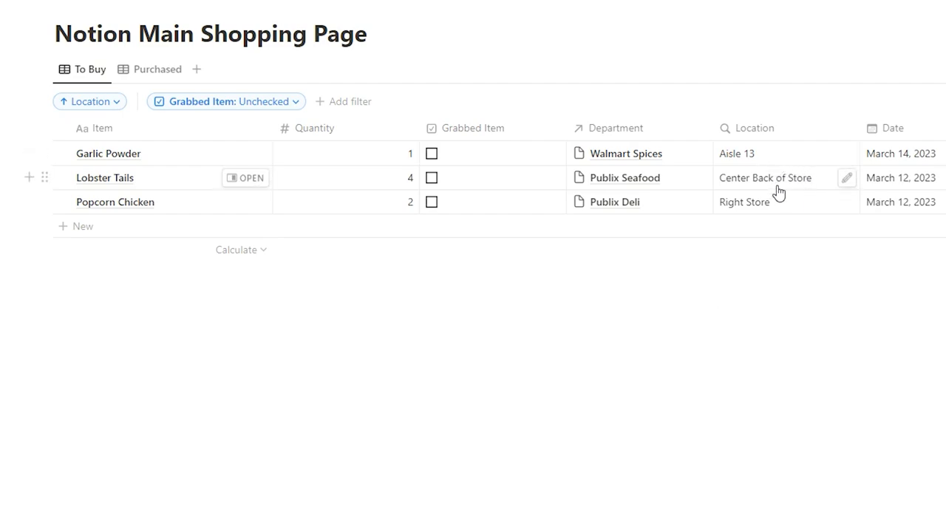
{"action": "mouse_move", "coordinate": [781, 207]}
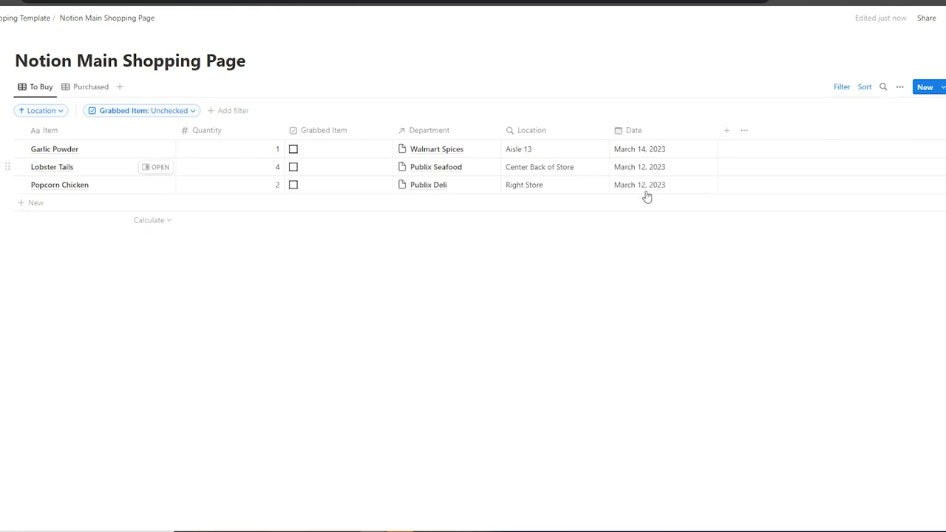
- Add a Date filter to the To Buy view with the 'Is' condition
{"action": "left_click", "coordinate": [233, 110]}
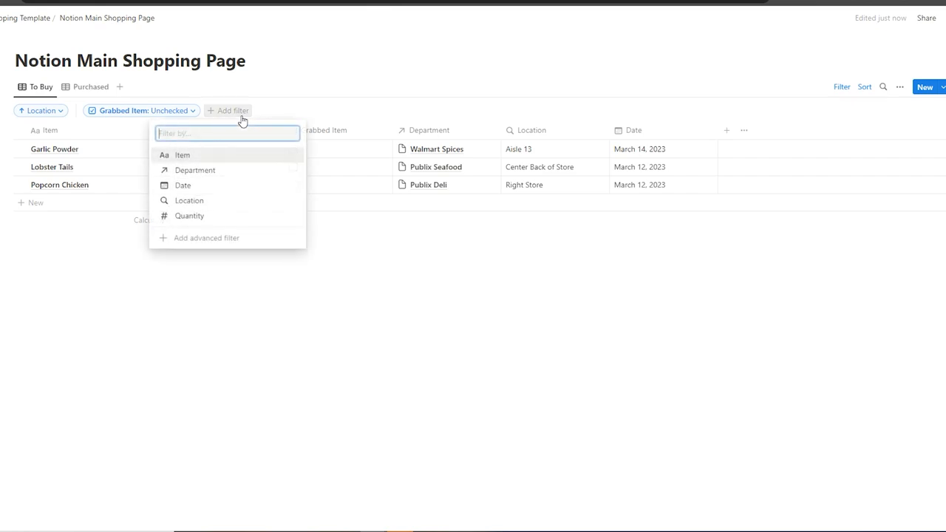
{"action": "left_click", "coordinate": [182, 185]}
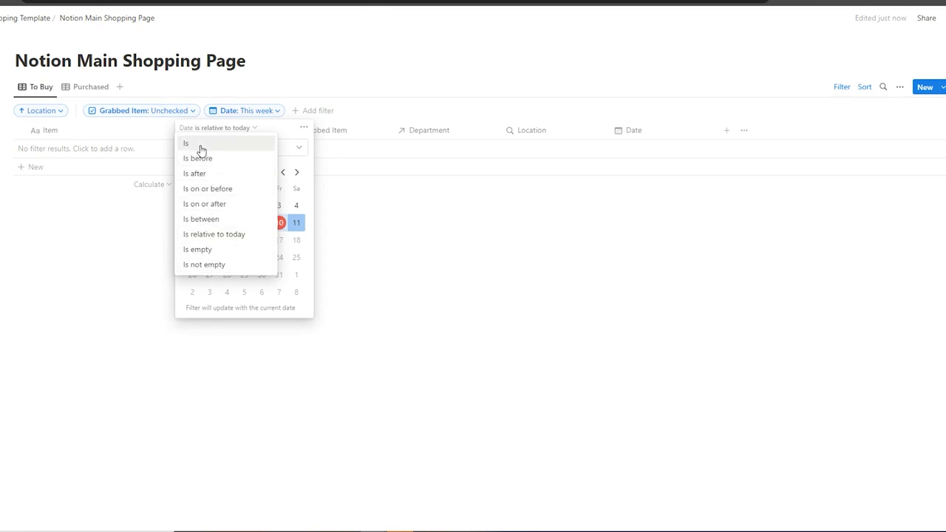
{"action": "left_click", "coordinate": [187, 143]}
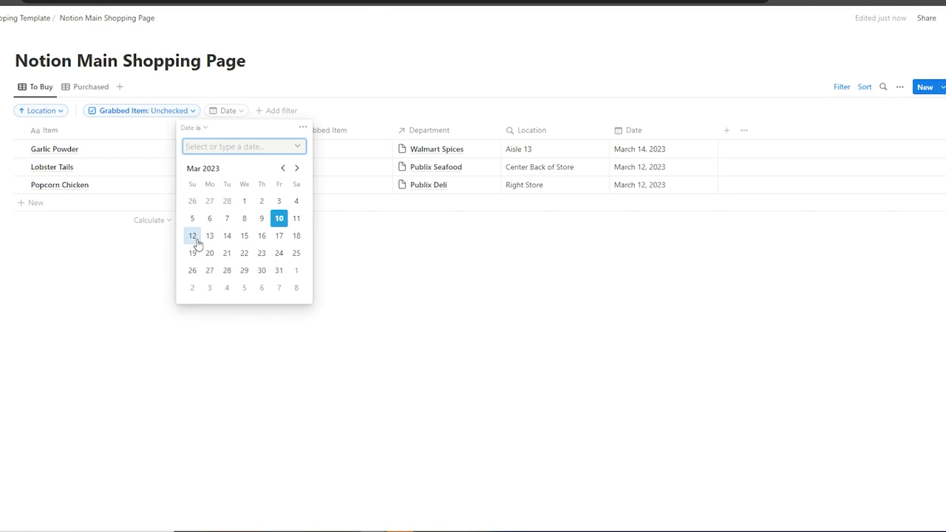